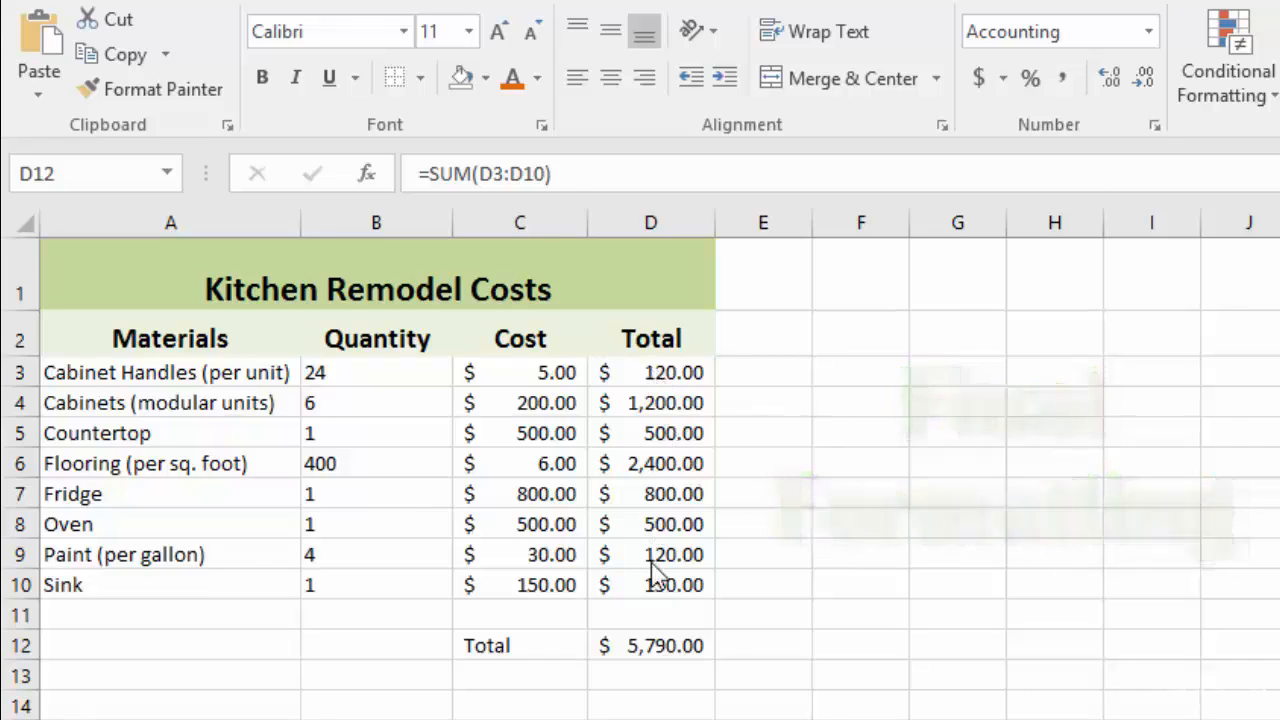
mouse_move(630, 656)
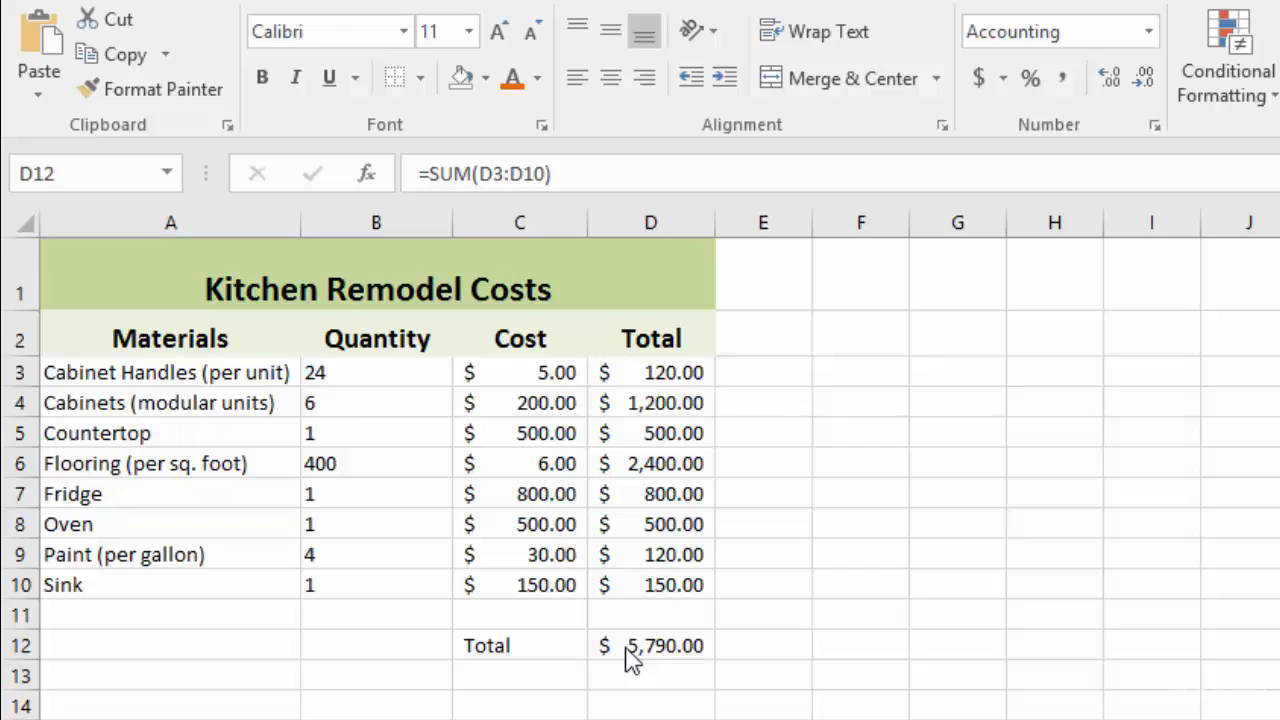
mouse_move(718, 664)
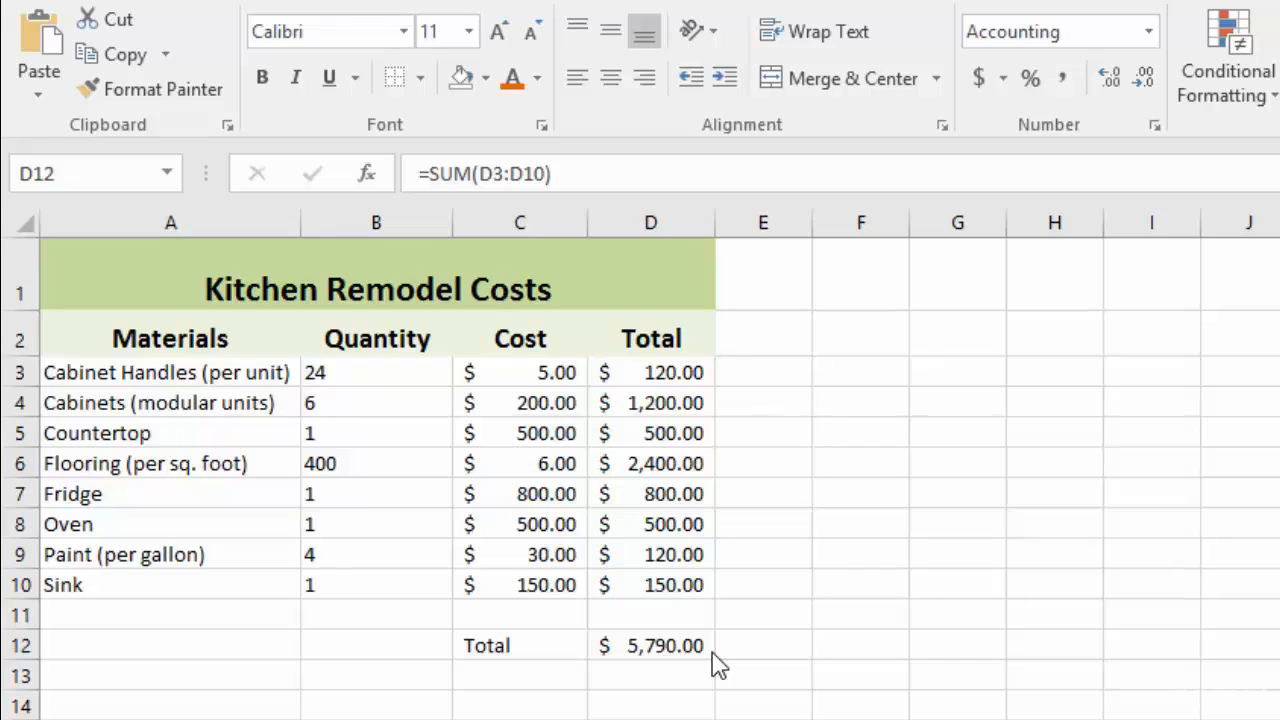
Fill the Total label and $5,790.00 sum cells (C12:D12) with light orange
left_click(650, 644)
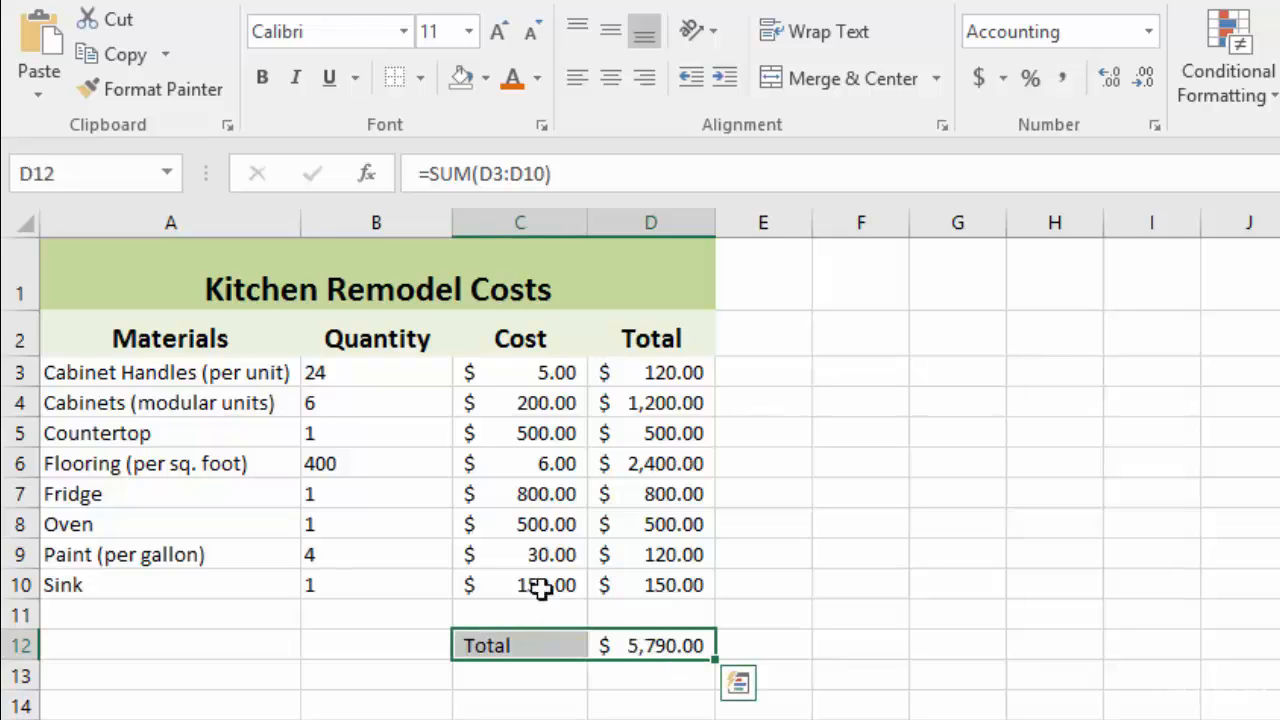
left_click(488, 78)
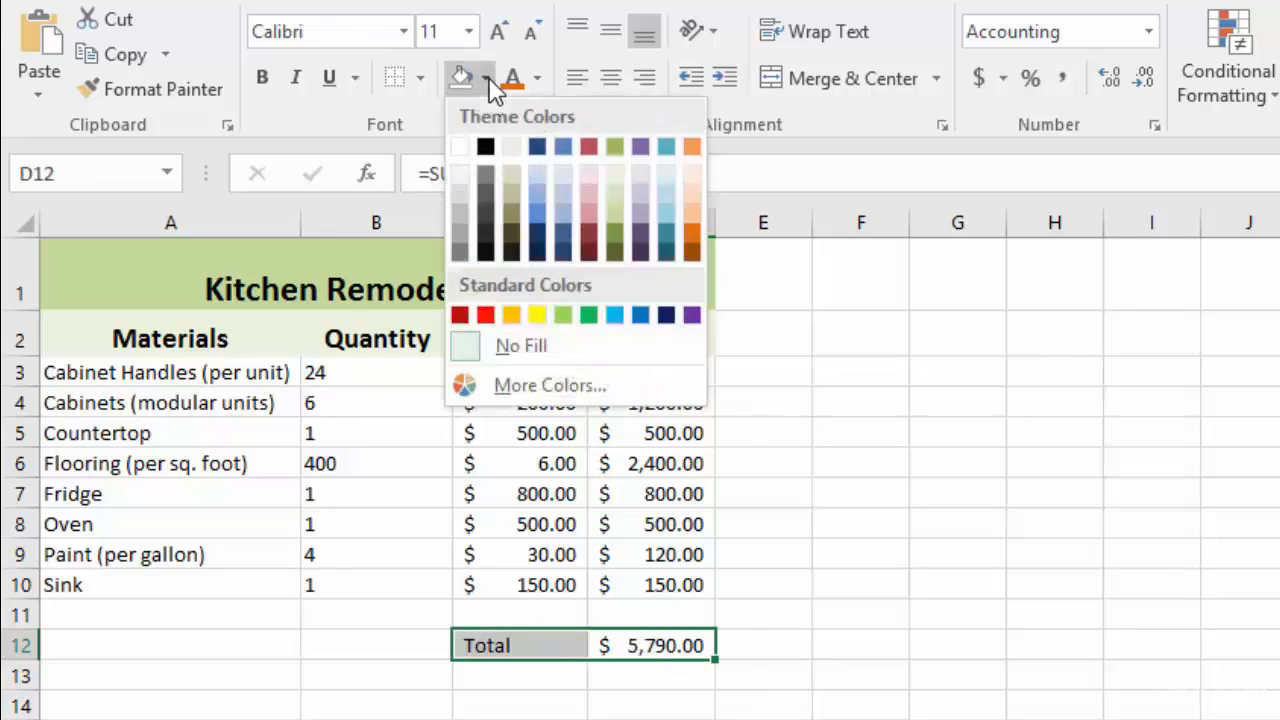
left_click(692, 192)
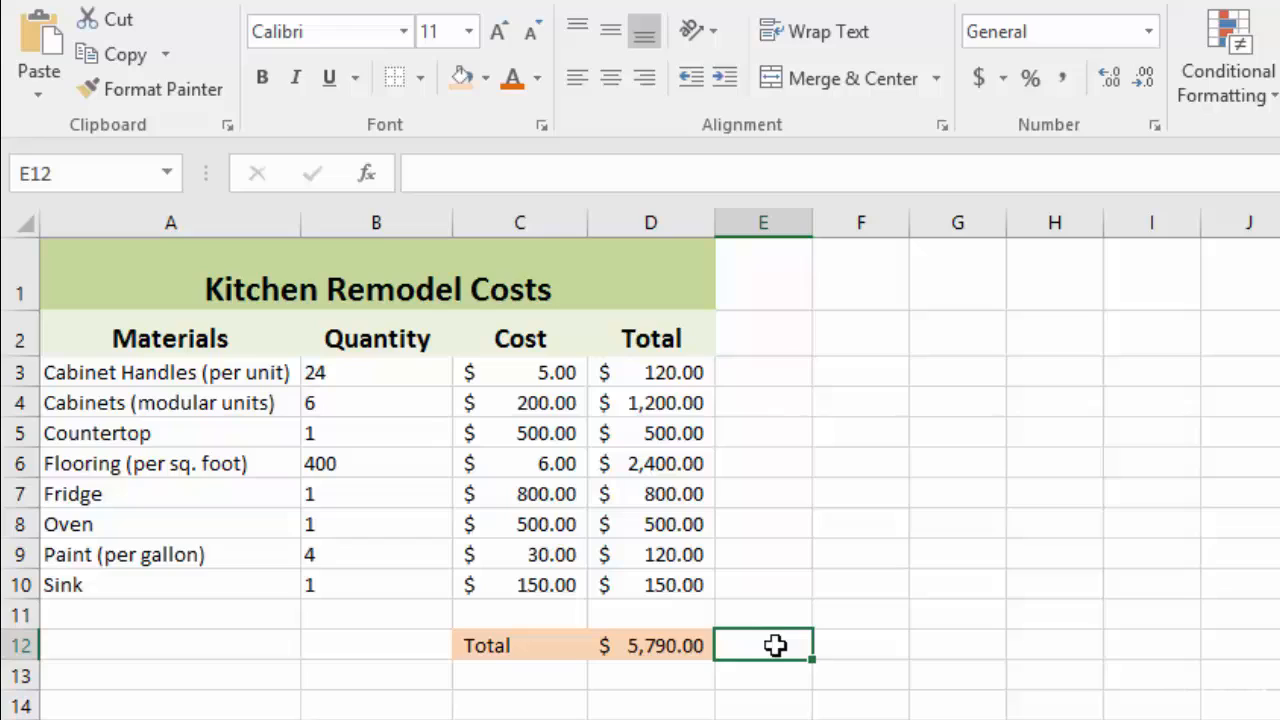
mouse_move(592, 580)
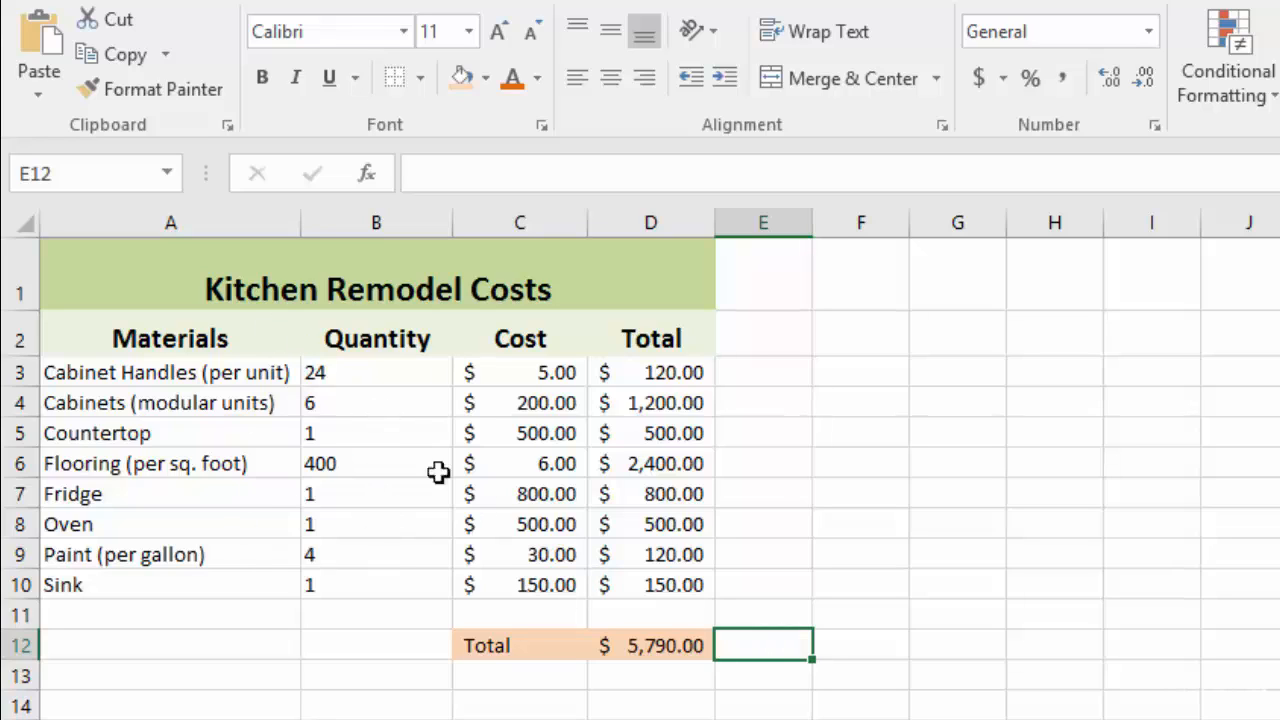
mouse_move(548, 344)
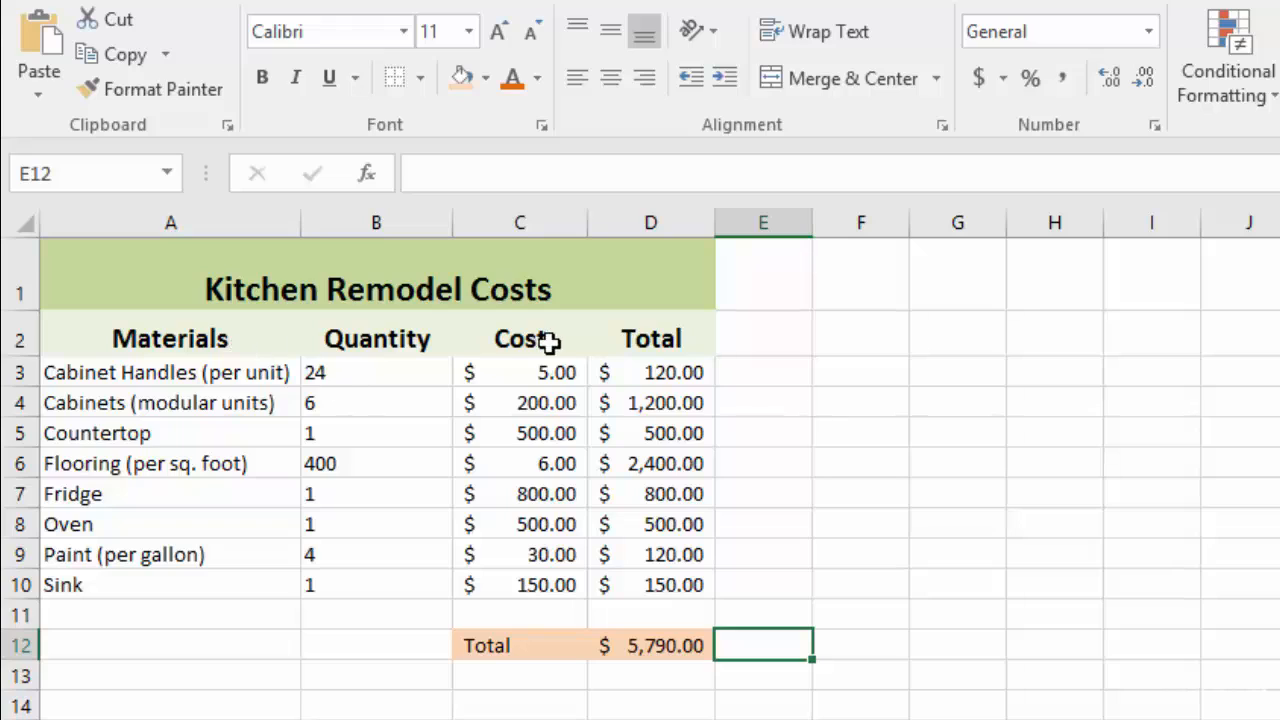
mouse_move(728, 492)
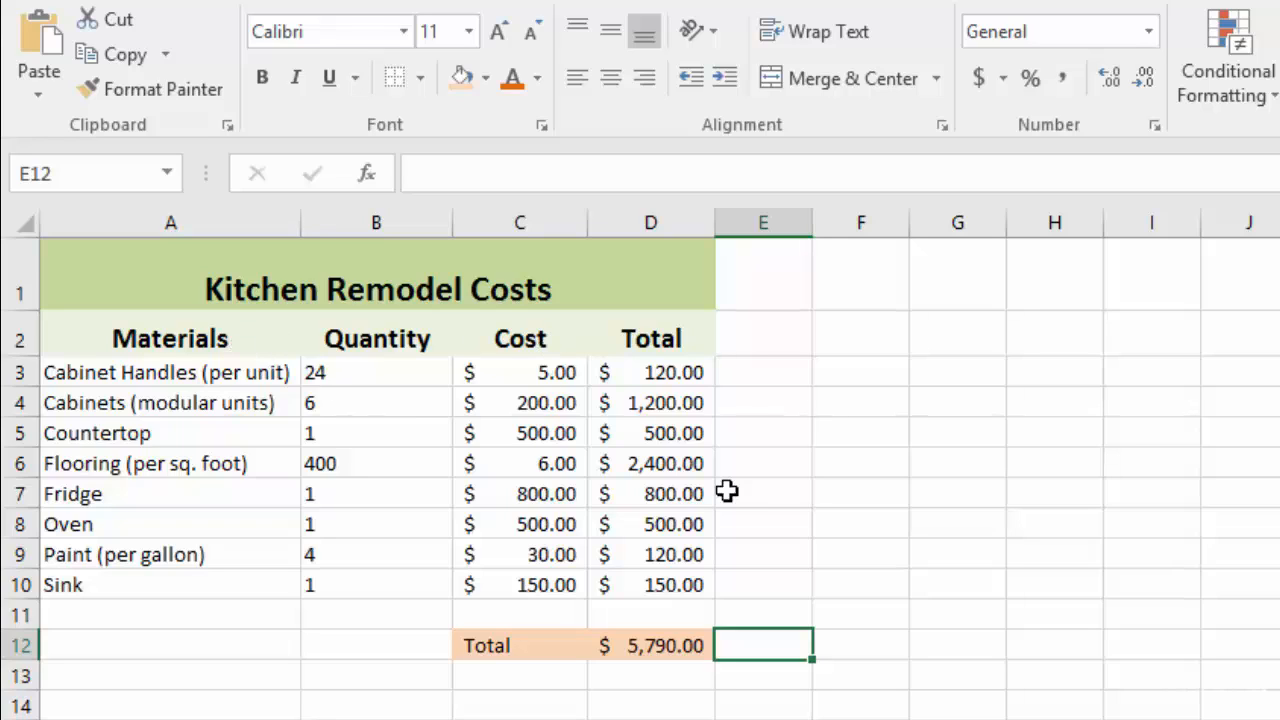
mouse_move(752, 540)
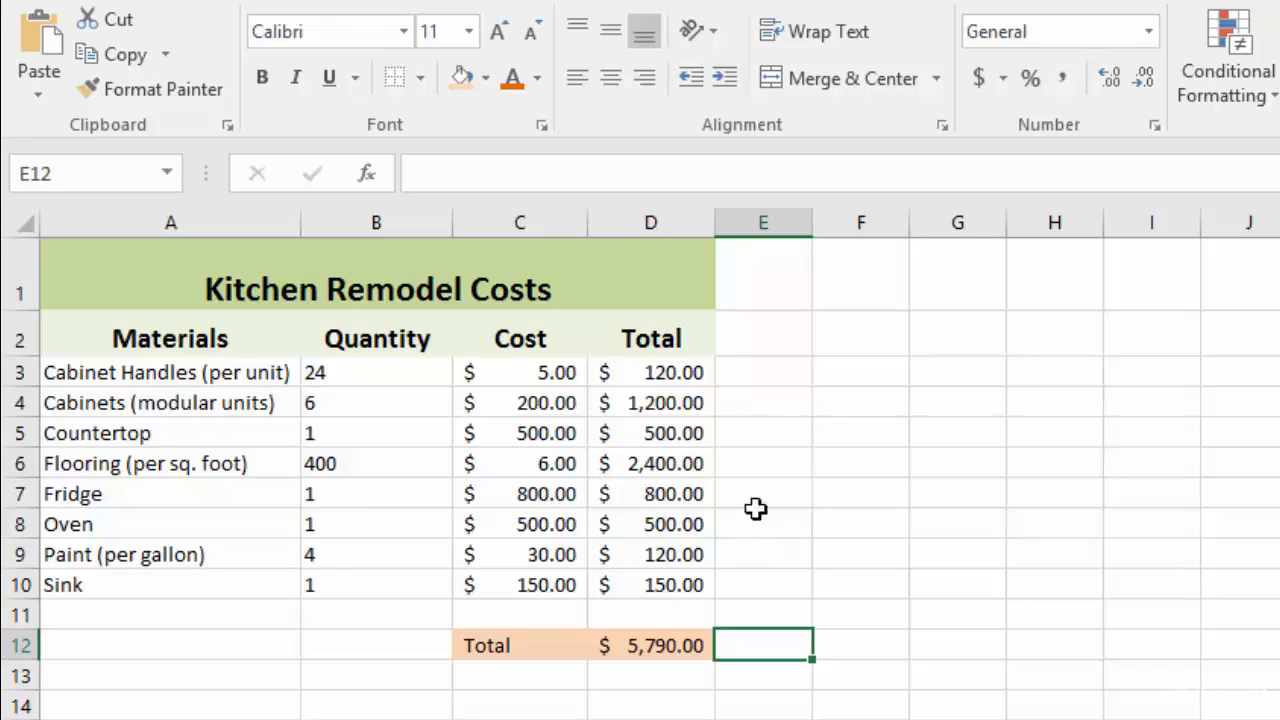
mouse_move(760, 520)
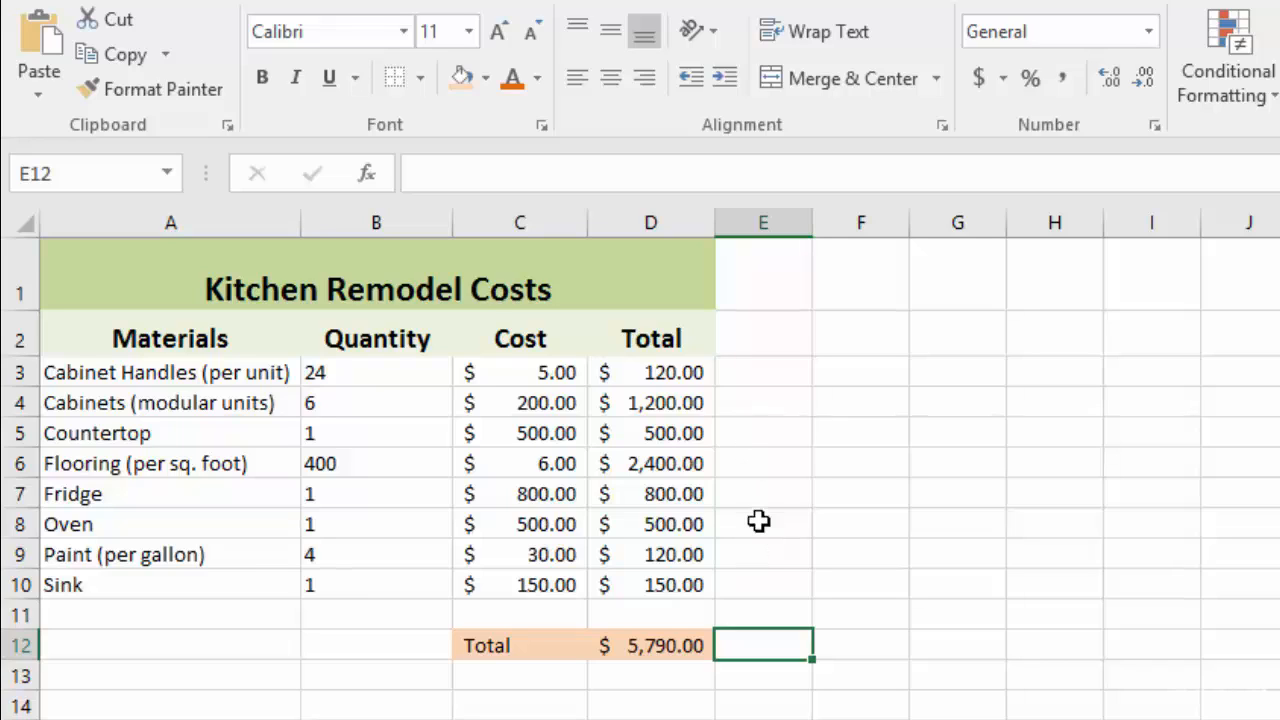
mouse_move(748, 426)
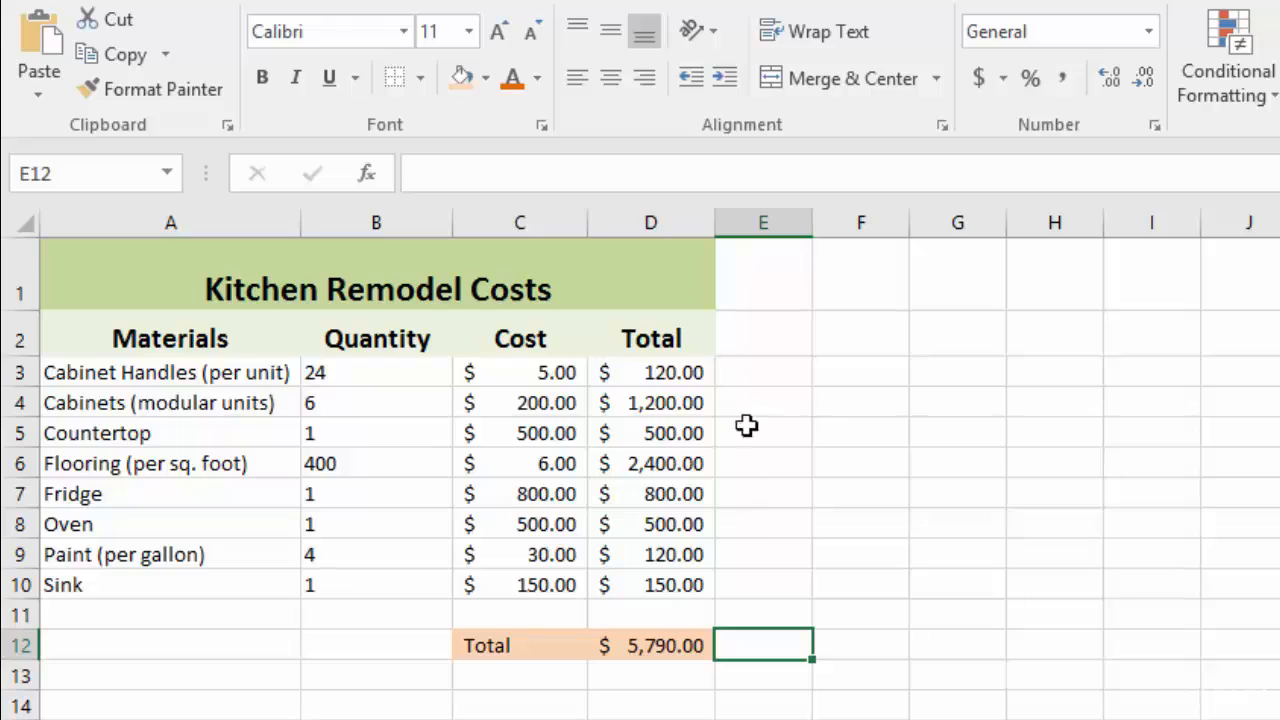
mouse_move(340, 388)
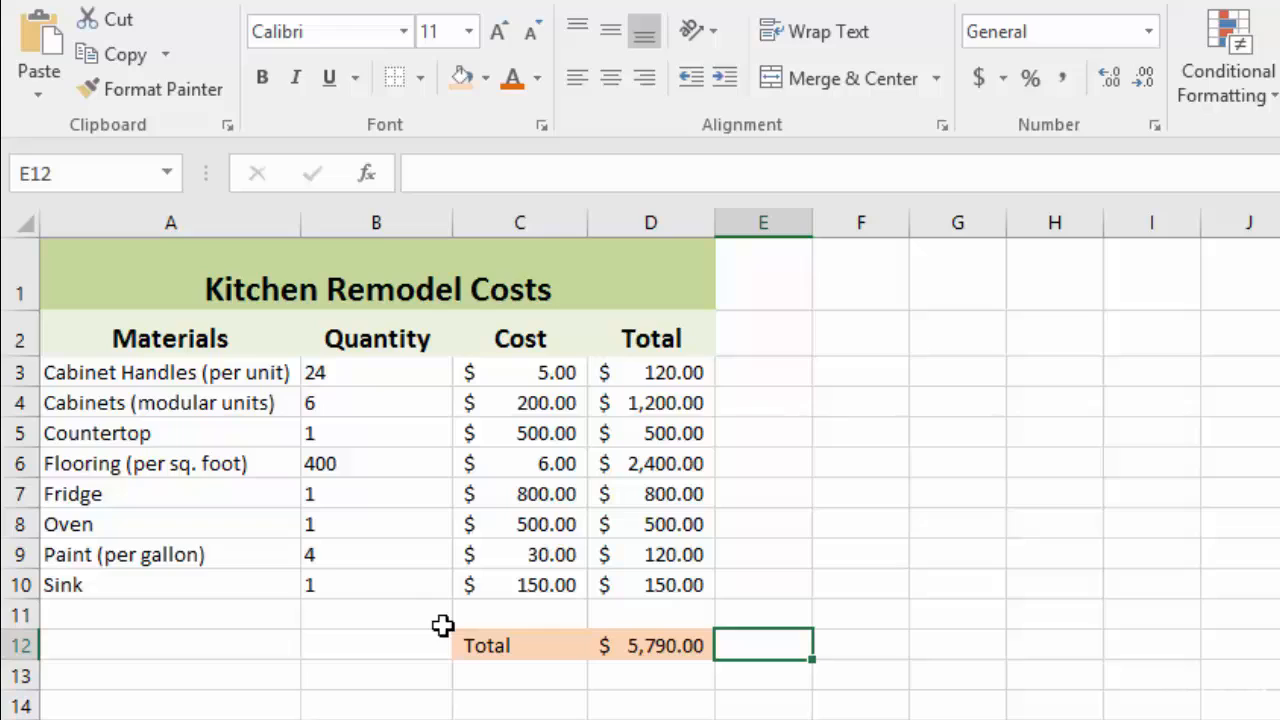
mouse_move(608, 582)
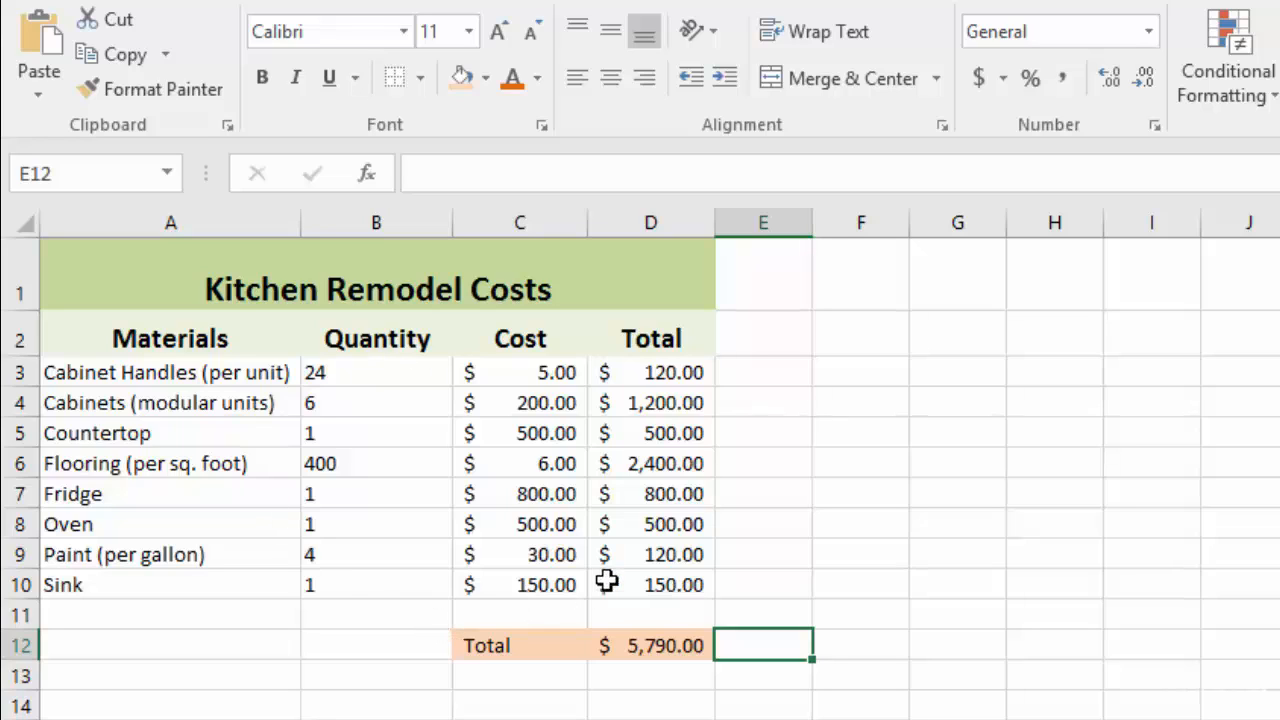
mouse_move(440, 604)
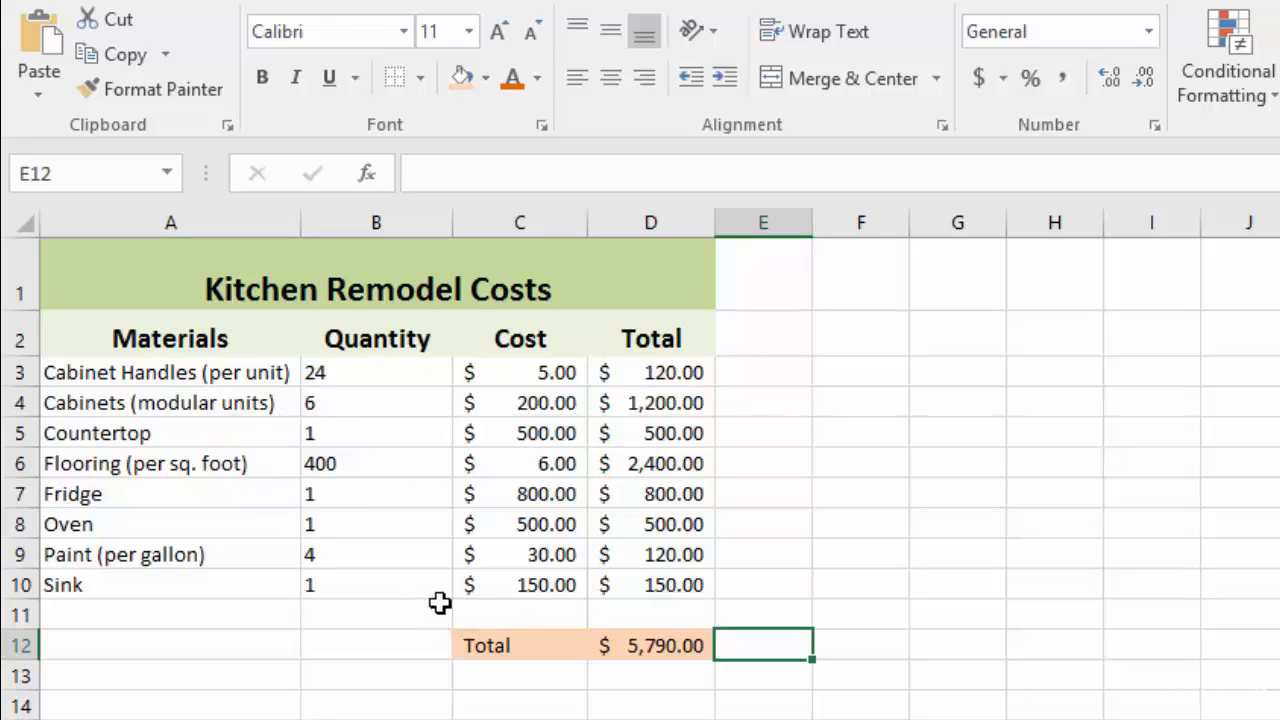
mouse_move(196, 272)
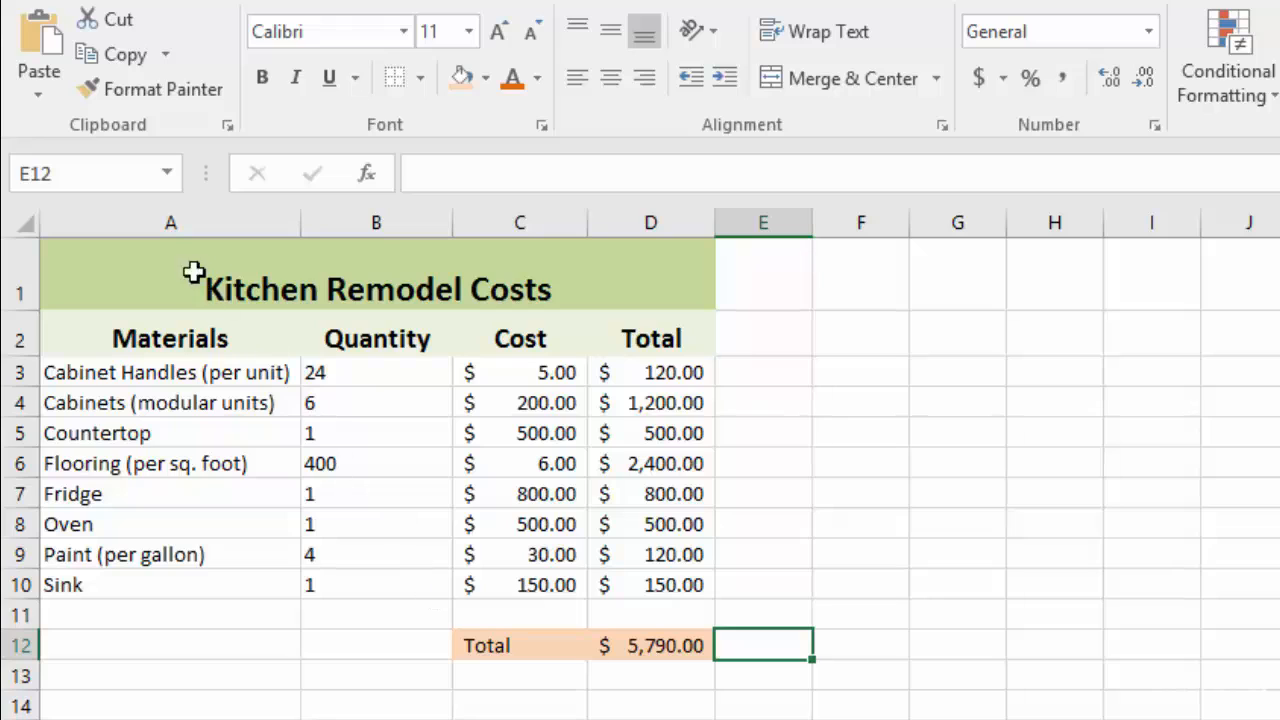
Apply All Borders to the title row and Materials, Quantity, Cost, Total headings (A1:D2)
left_click(170, 288)
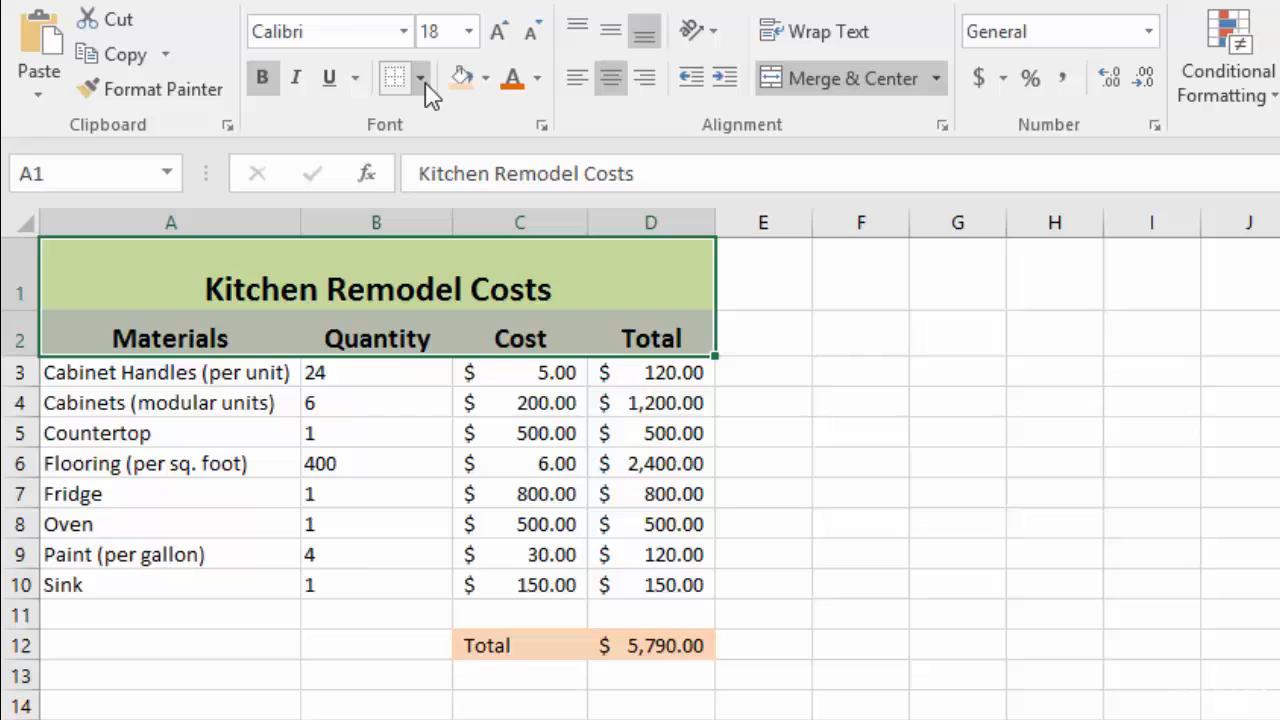
left_click(420, 78)
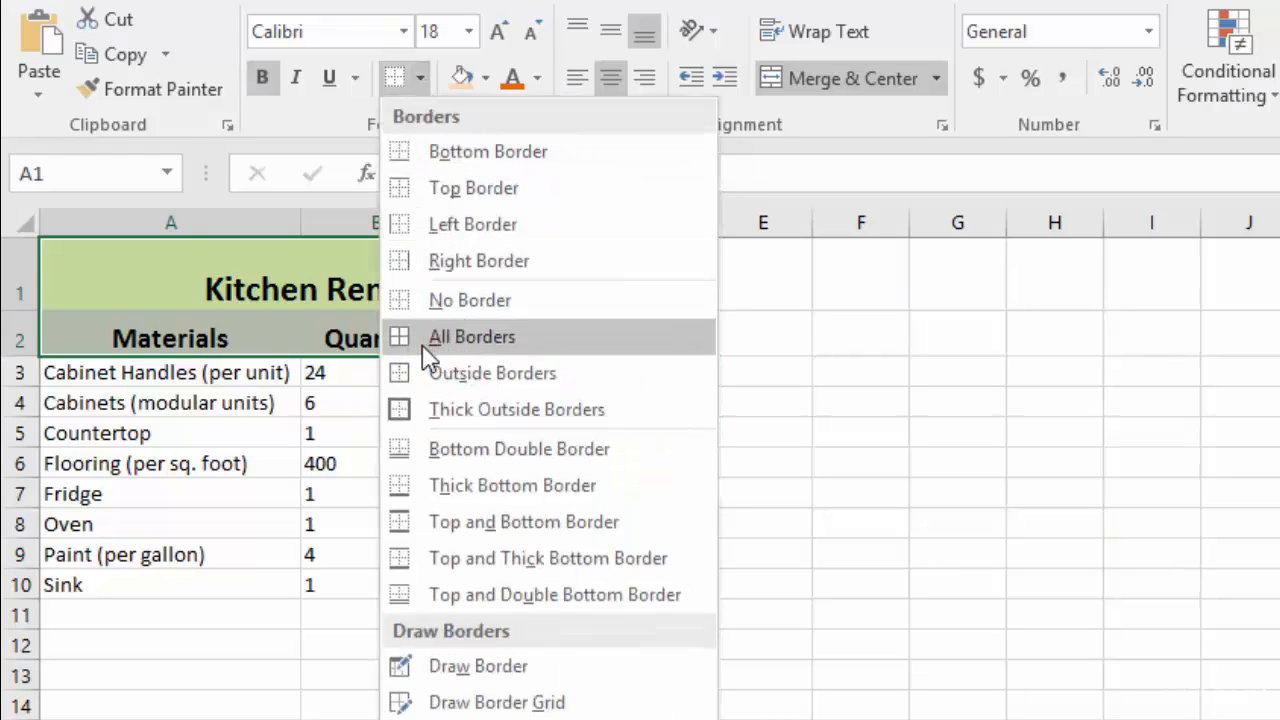
left_click(472, 336)
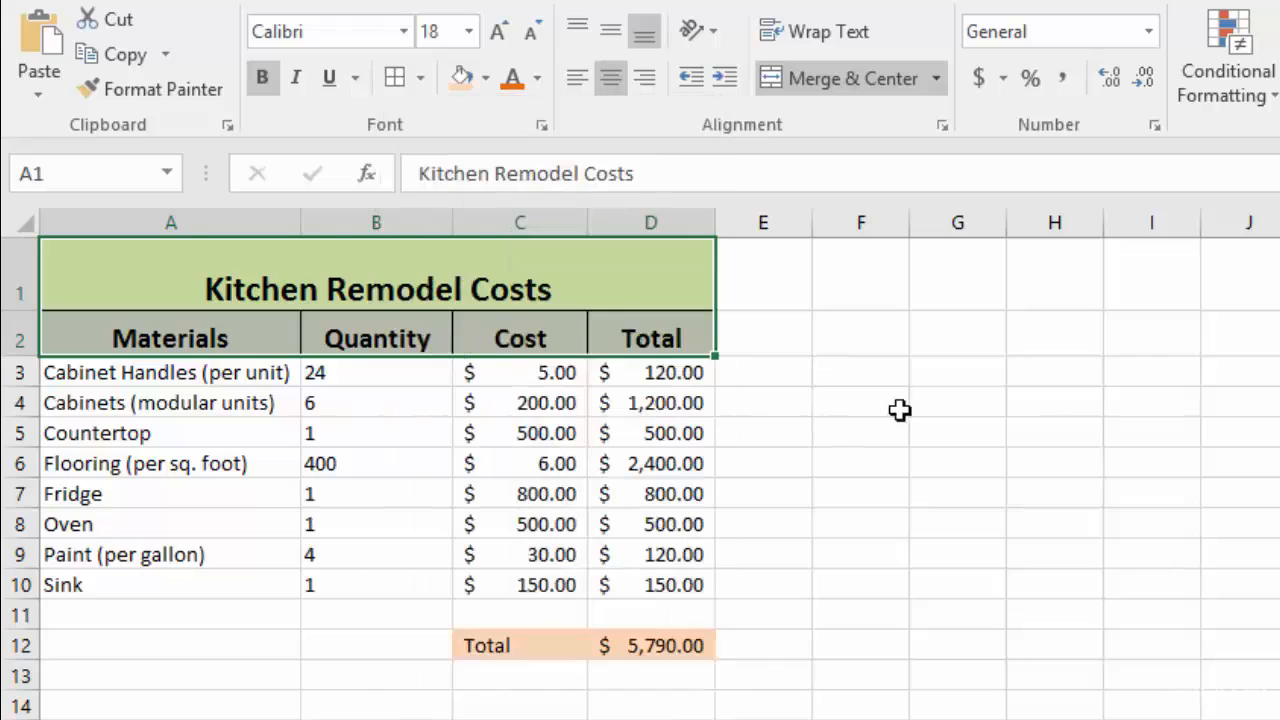
left_click(860, 464)
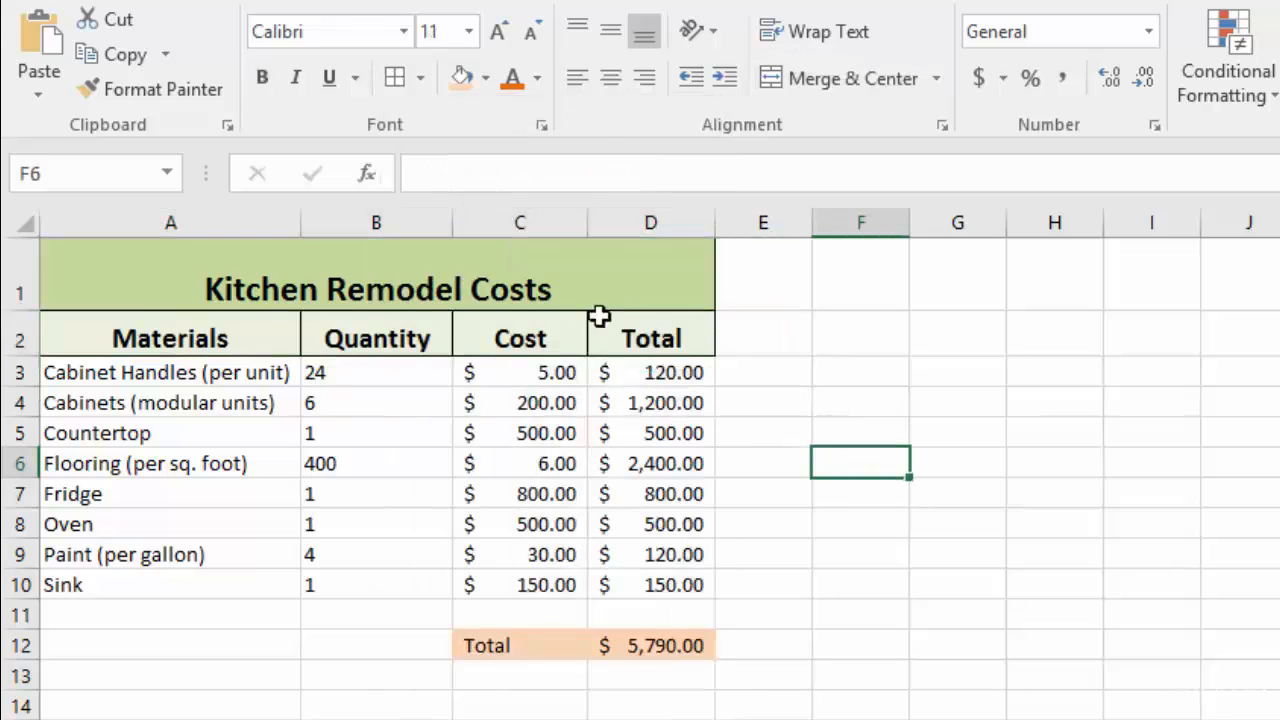
mouse_move(800, 440)
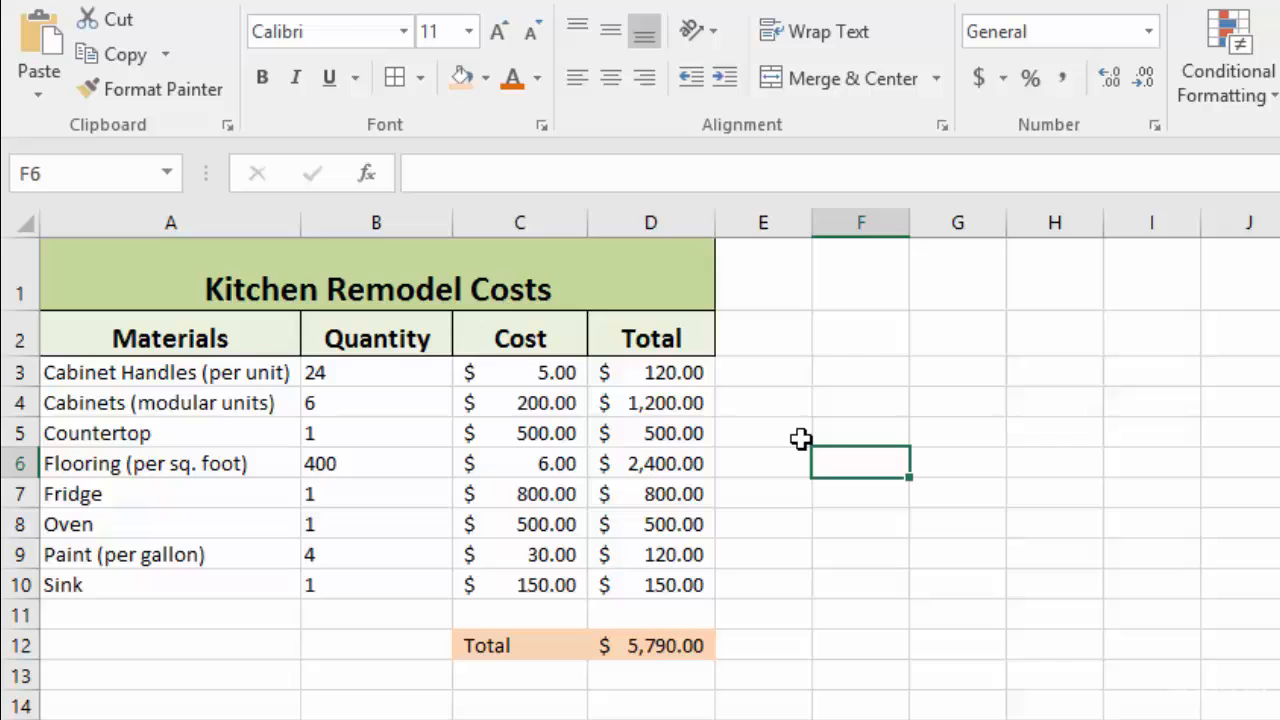
mouse_move(144, 372)
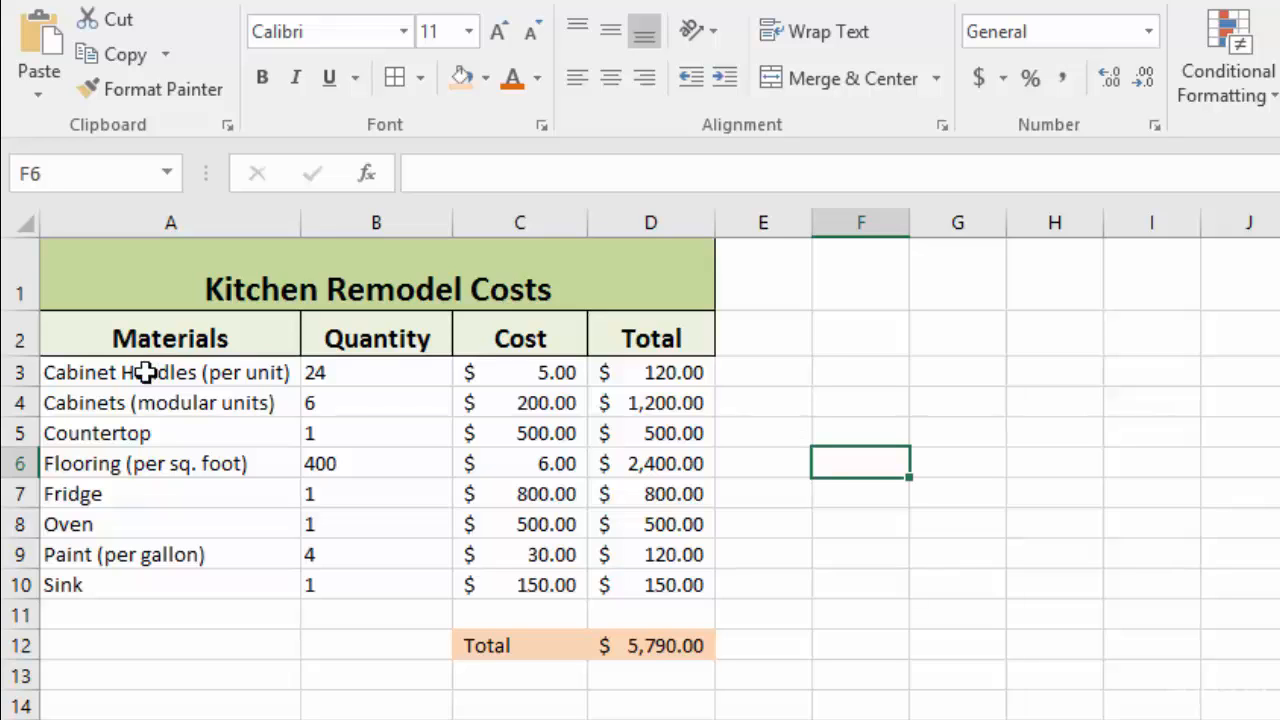
left_click_drag(150, 372, 672, 644)
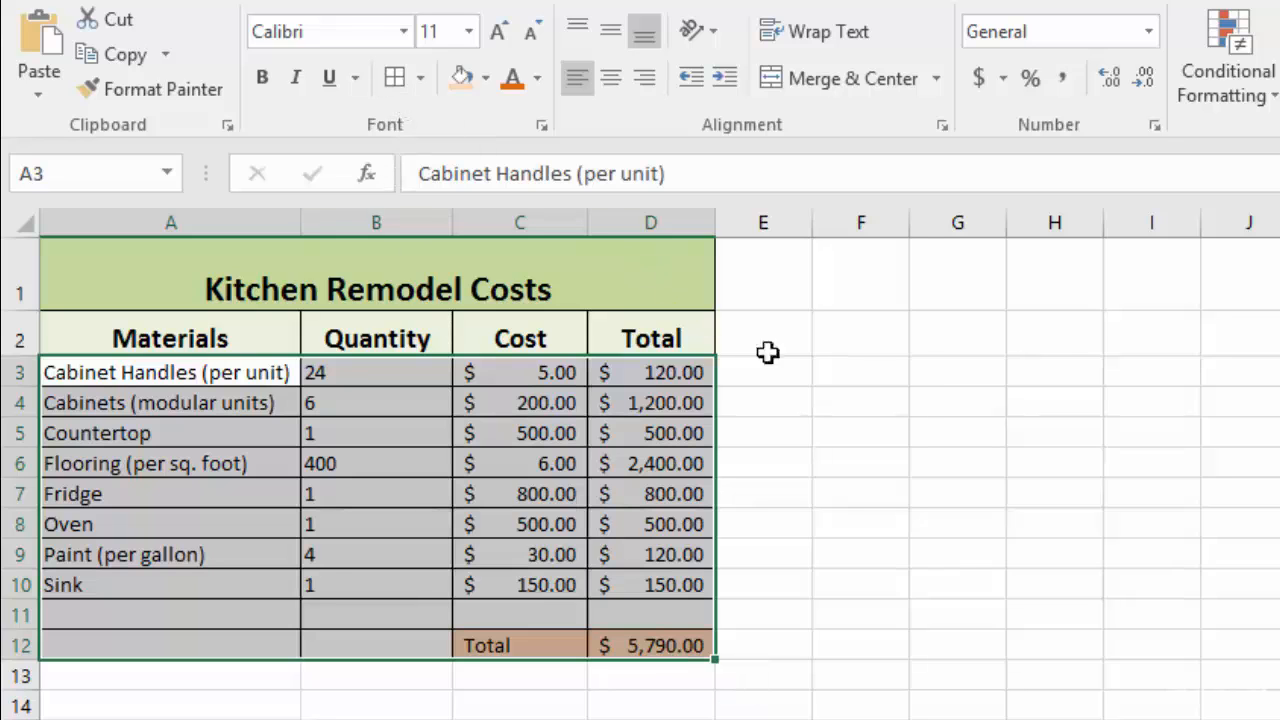
left_click(956, 464)
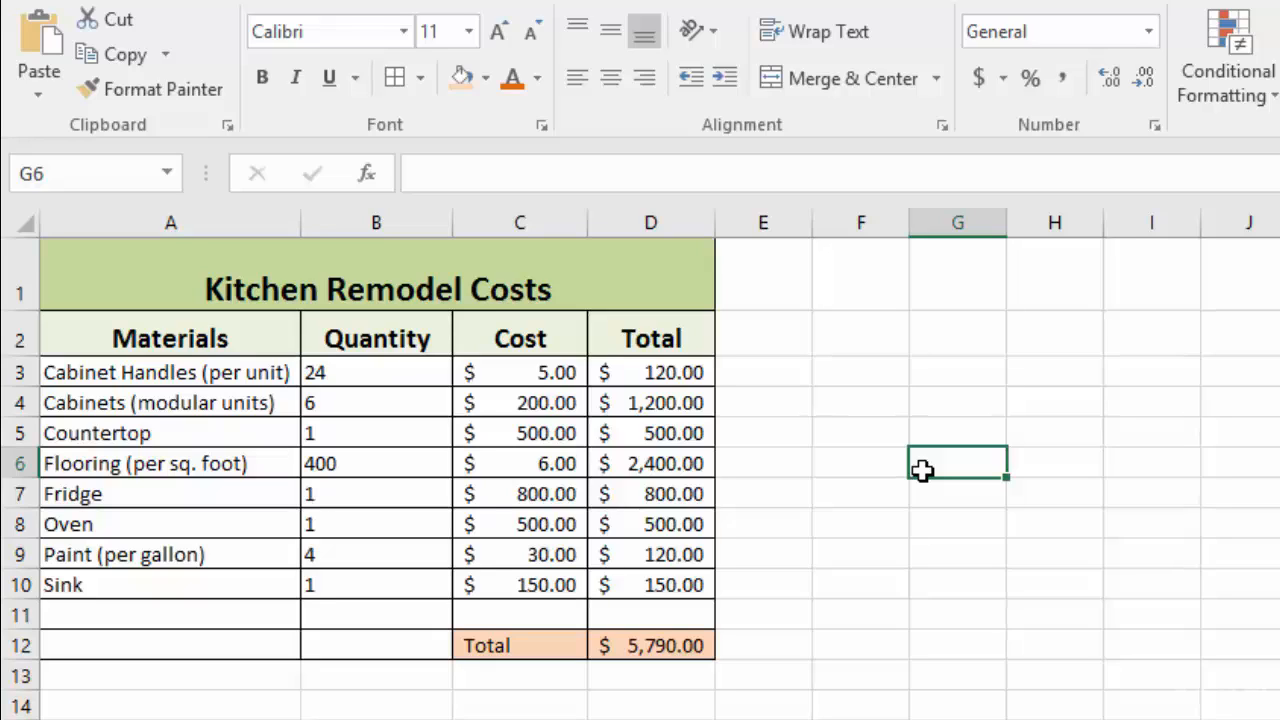
mouse_move(912, 468)
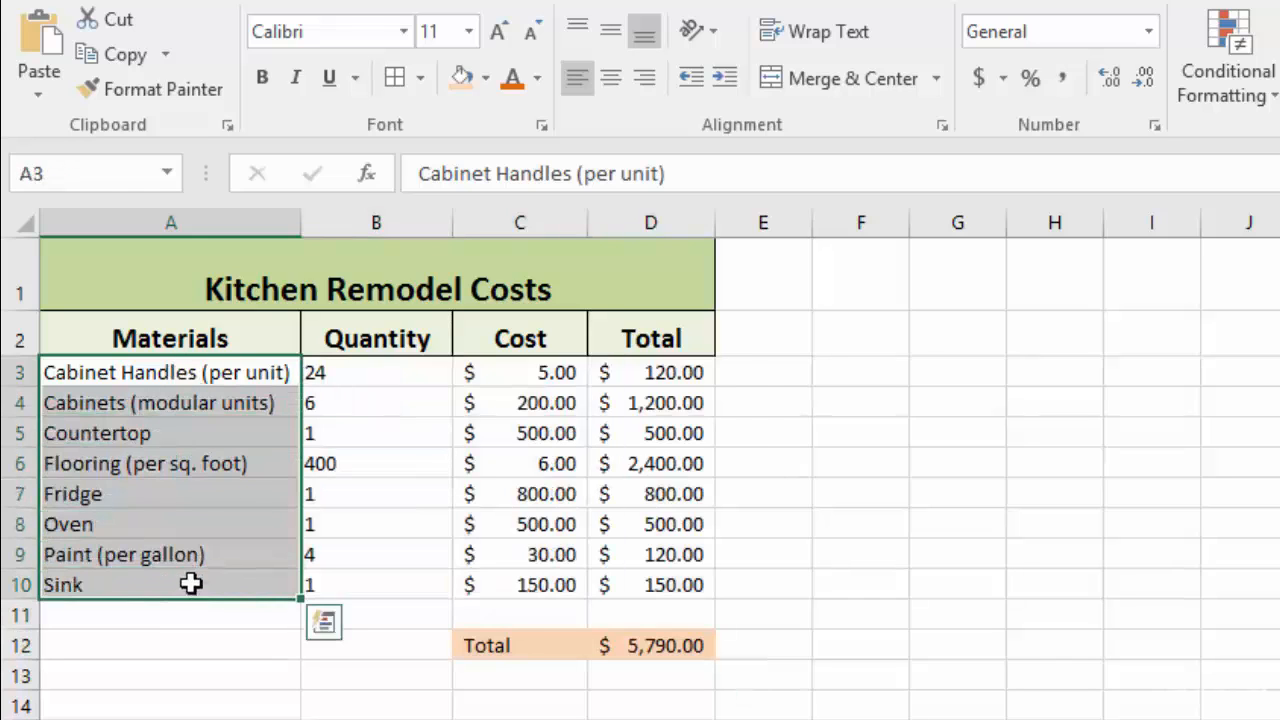
Box each item column (rows 3–10) with Outside Borders, then select the total row for bordering
left_click(418, 78)
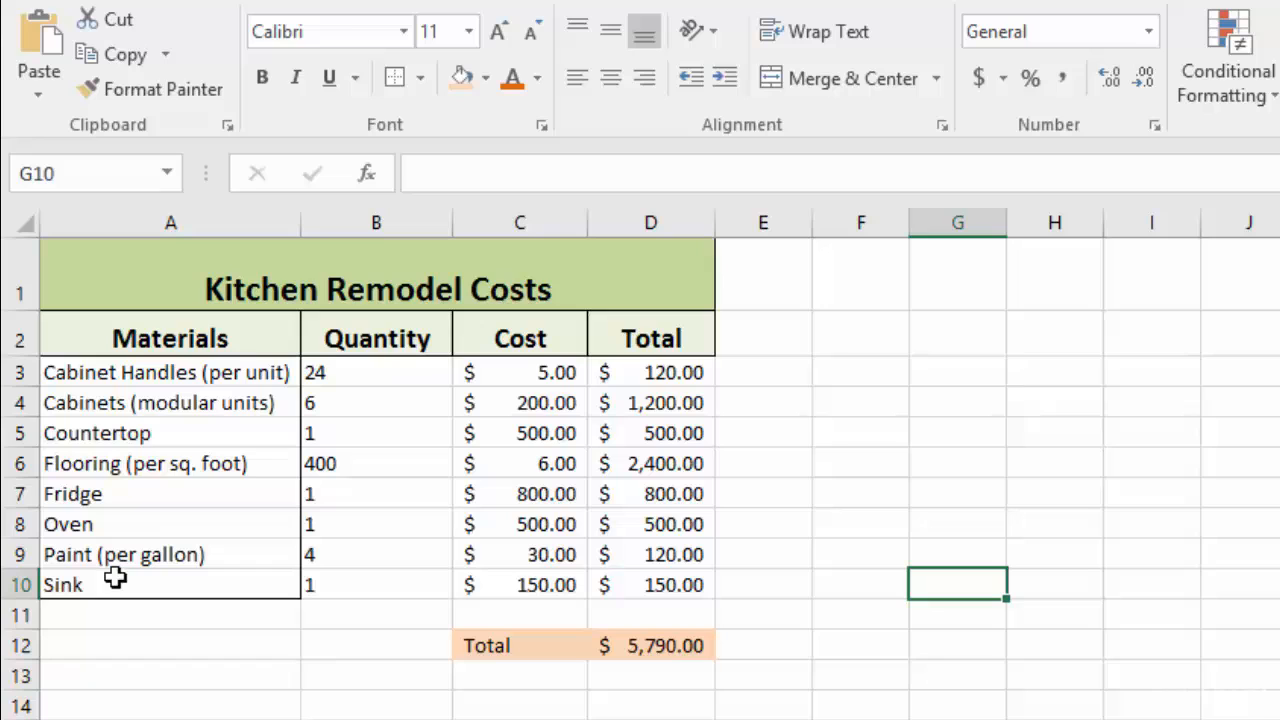
mouse_move(256, 634)
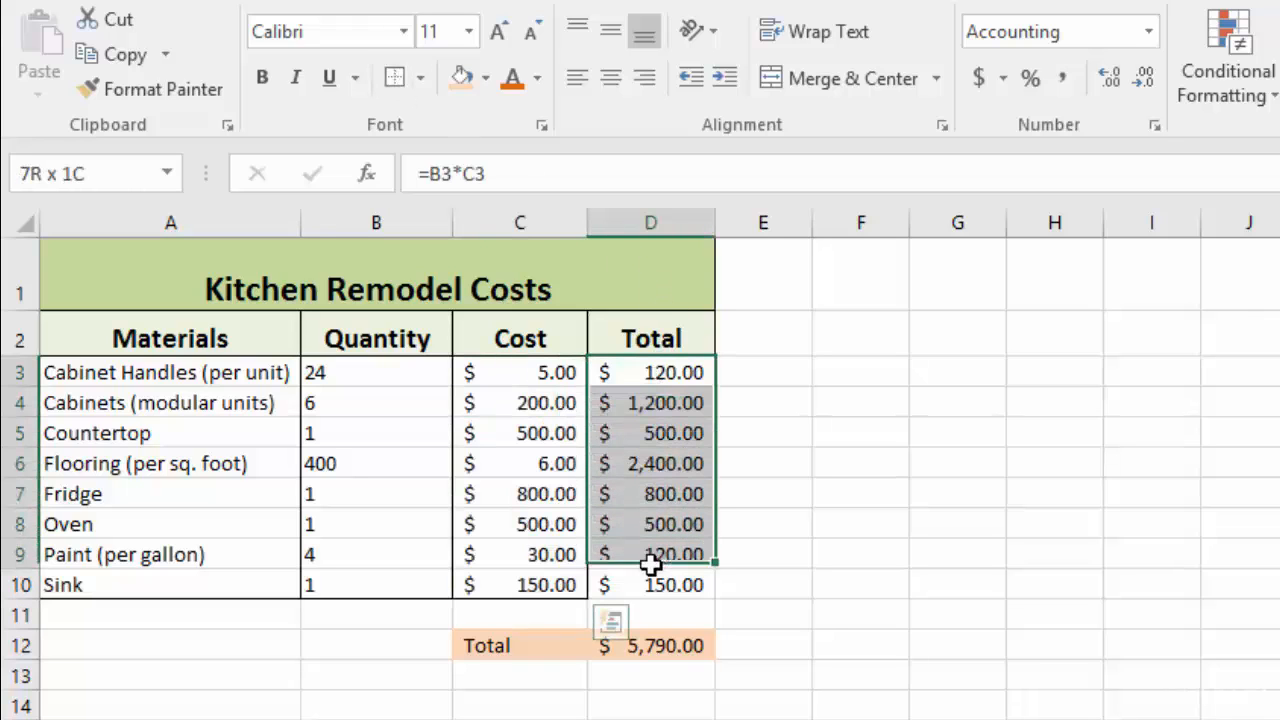
left_click(812, 490)
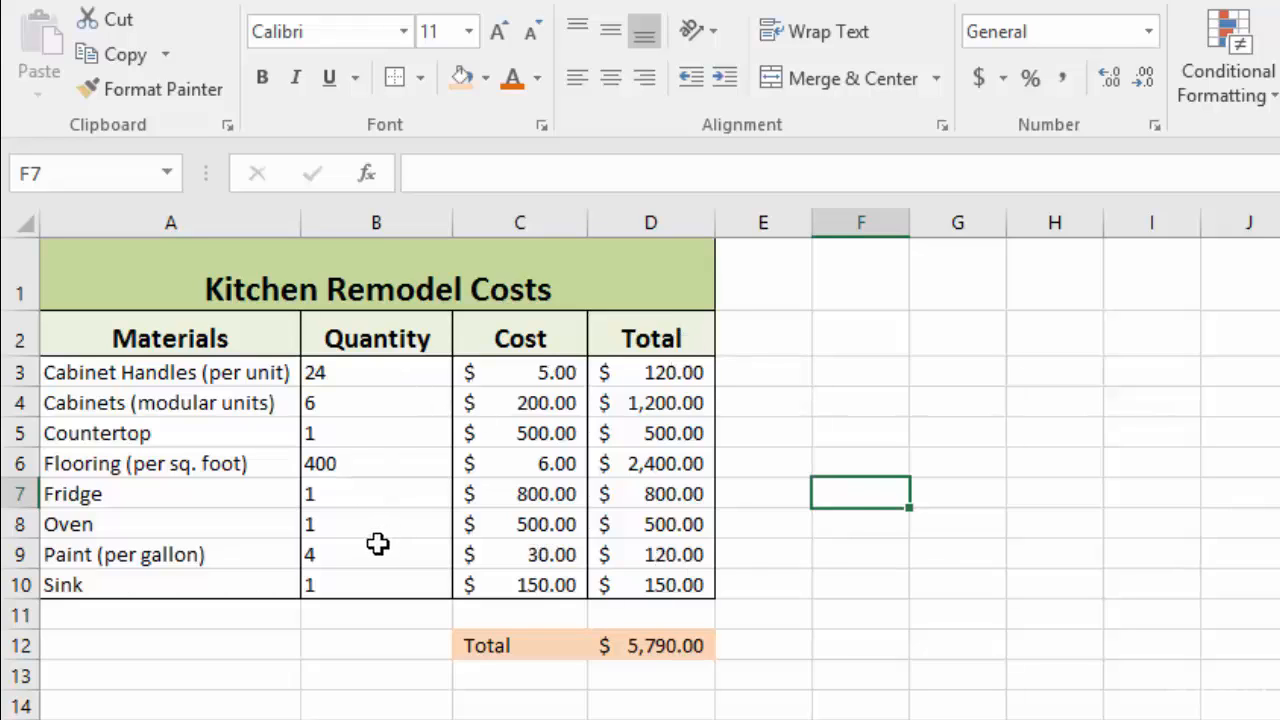
mouse_move(856, 496)
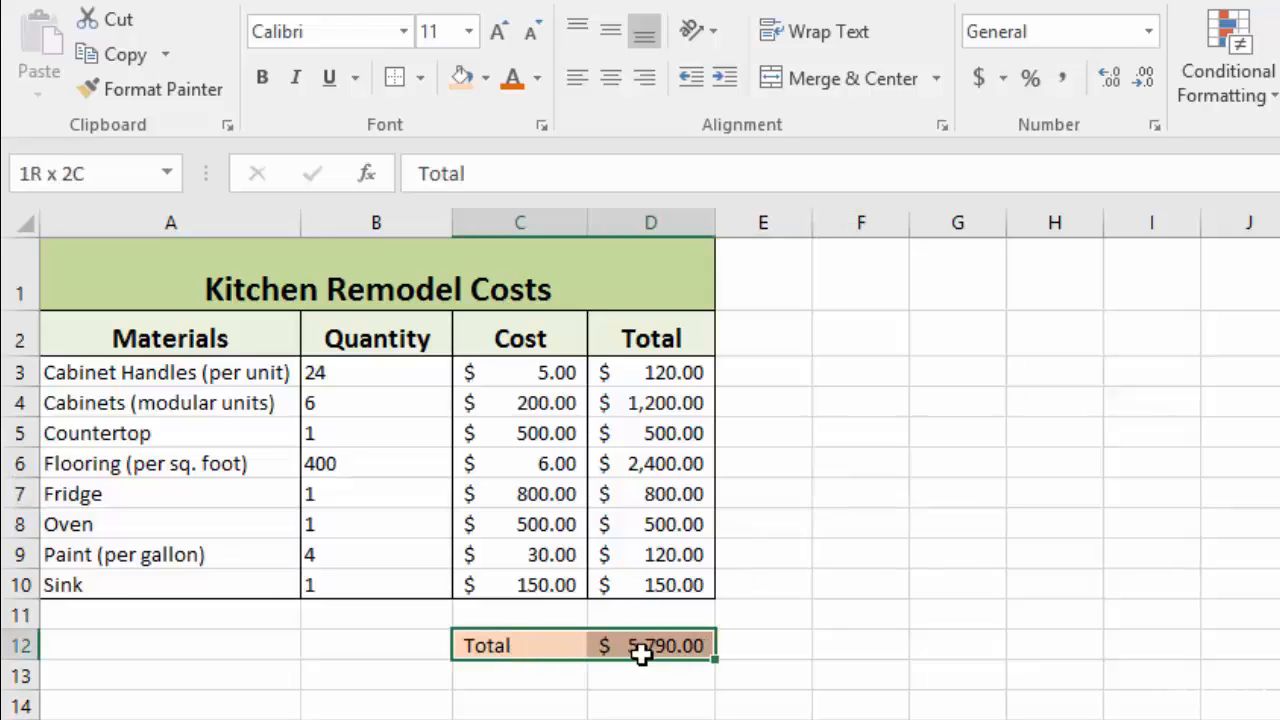
left_click(428, 78)
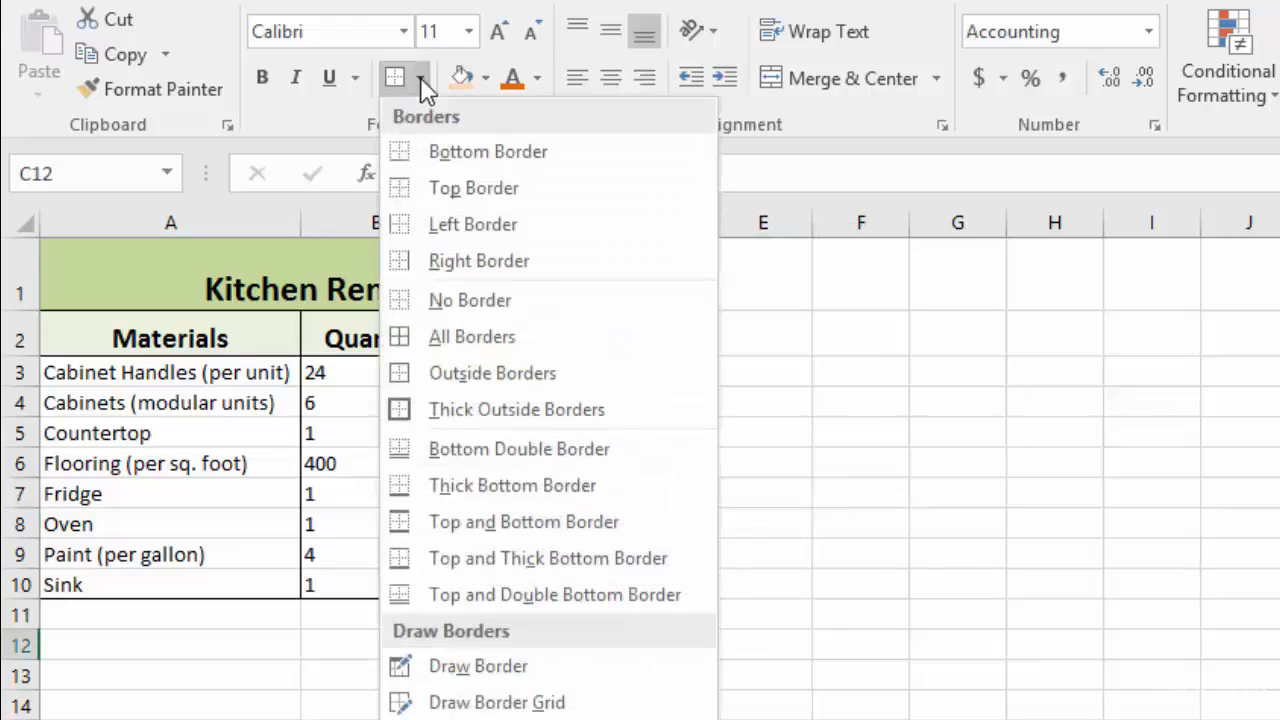